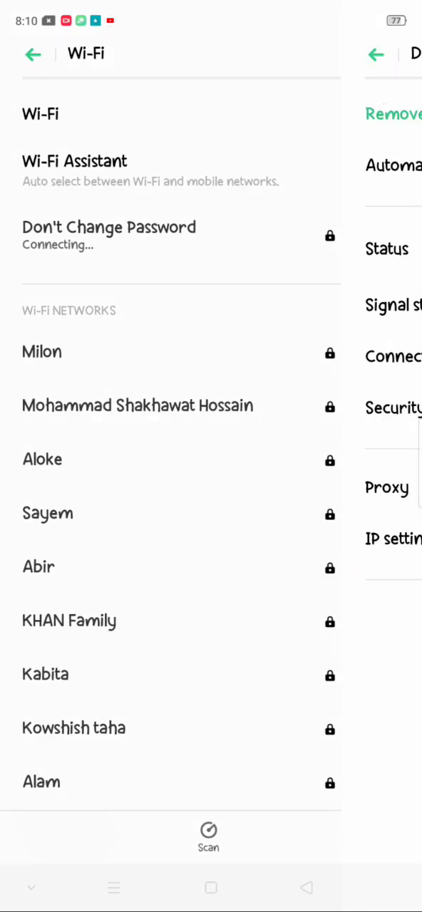
- Give 'Don't Change Password' static IP 192.168.0.5, router 192.168.0.1, prefix 24, DNS 8.8.8.8 / 8.8.4.4, and save
{"action": "left_click", "coordinate": [110, 235]}
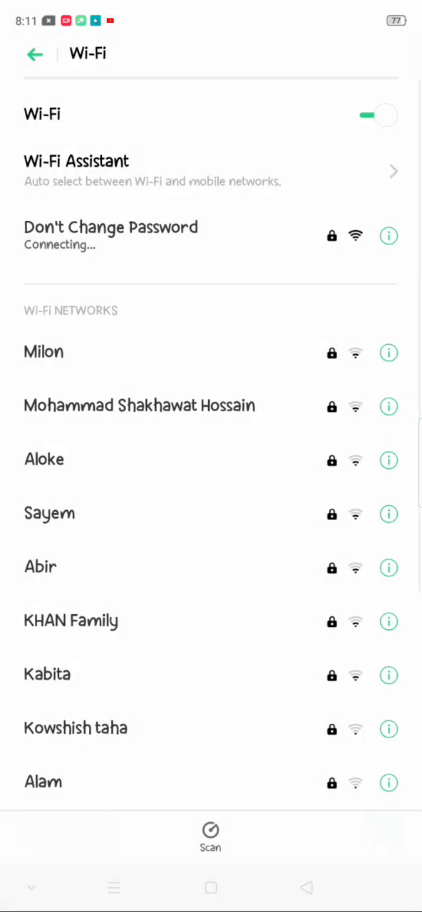
{"action": "left_click", "coordinate": [388, 235]}
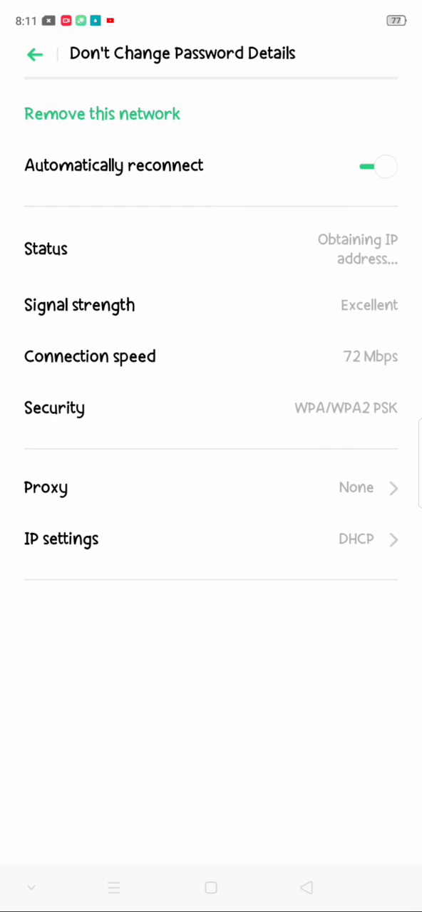
{"action": "left_click", "coordinate": [61, 539]}
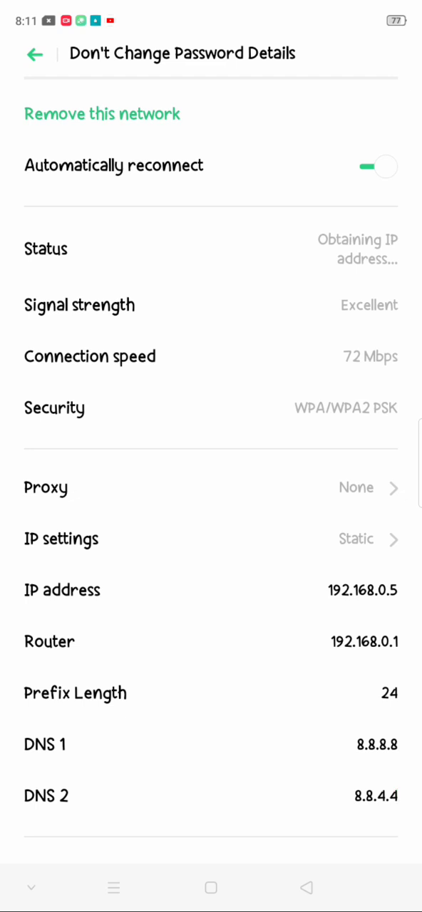
{"action": "left_click", "coordinate": [34, 54]}
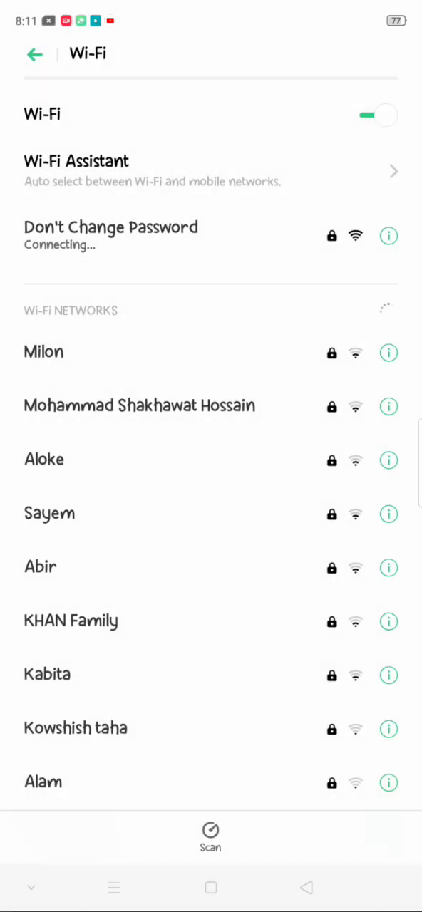